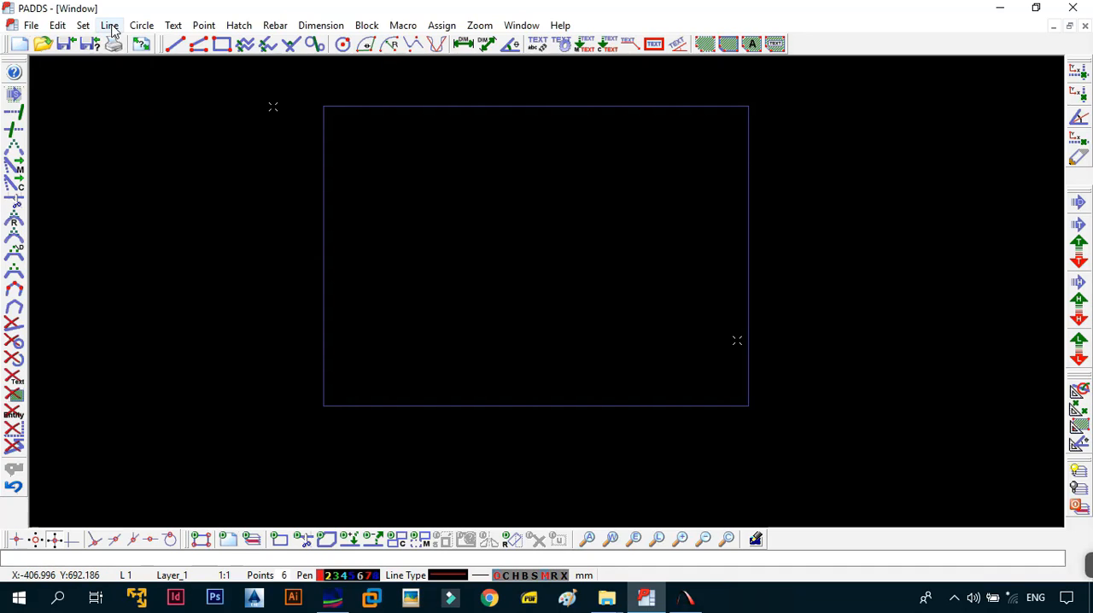
# Step: Start the Line (LL) tool to draw a red zigzag polyline across the frame
pyautogui.click(110, 24)
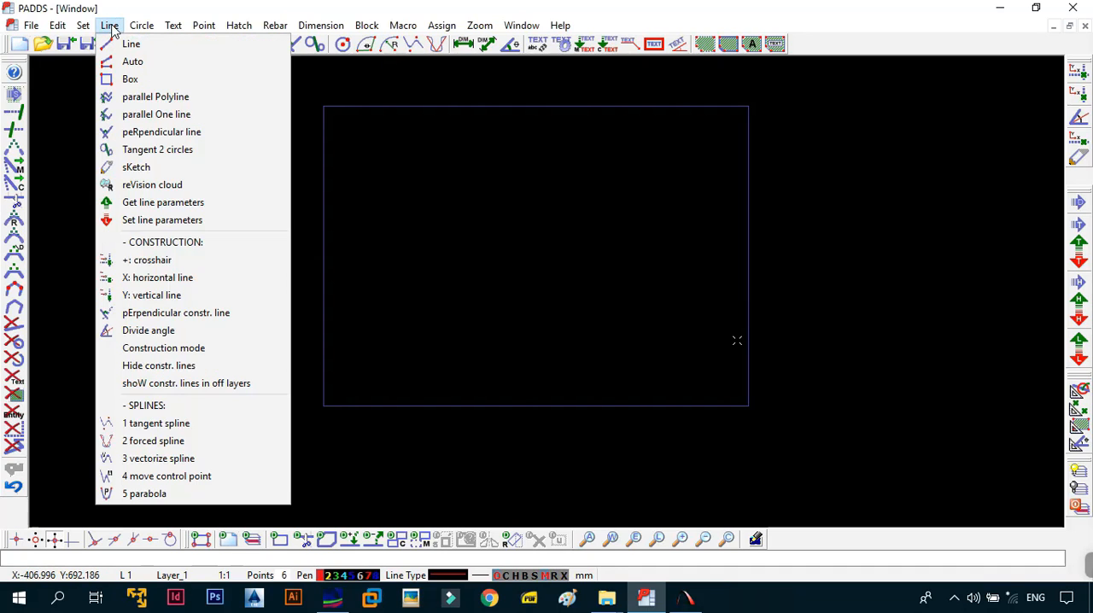
pyautogui.moveTo(131, 44)
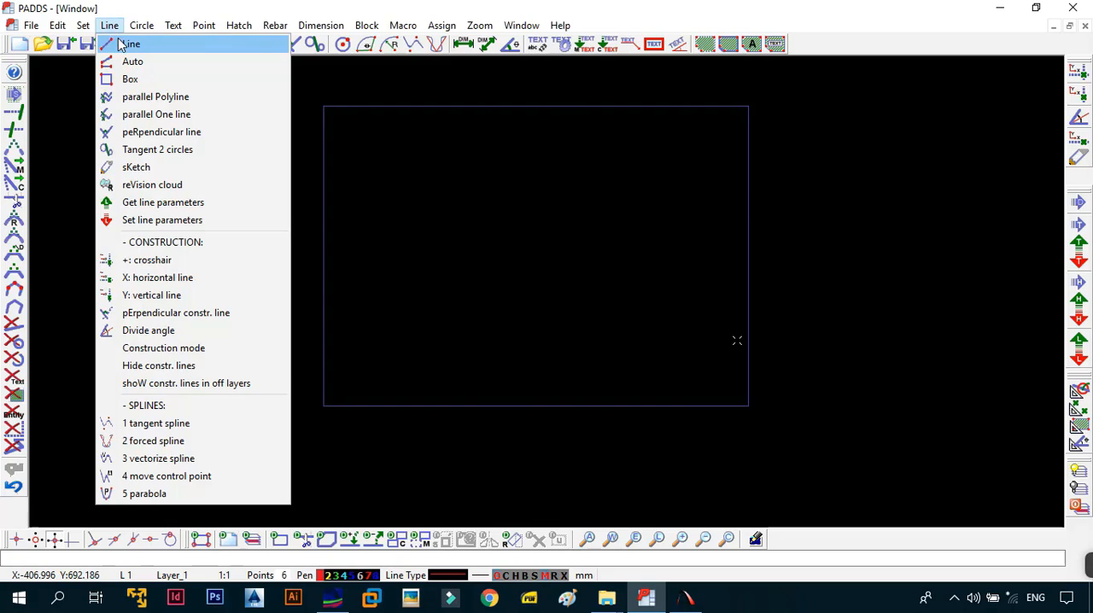
pyautogui.moveTo(133, 62)
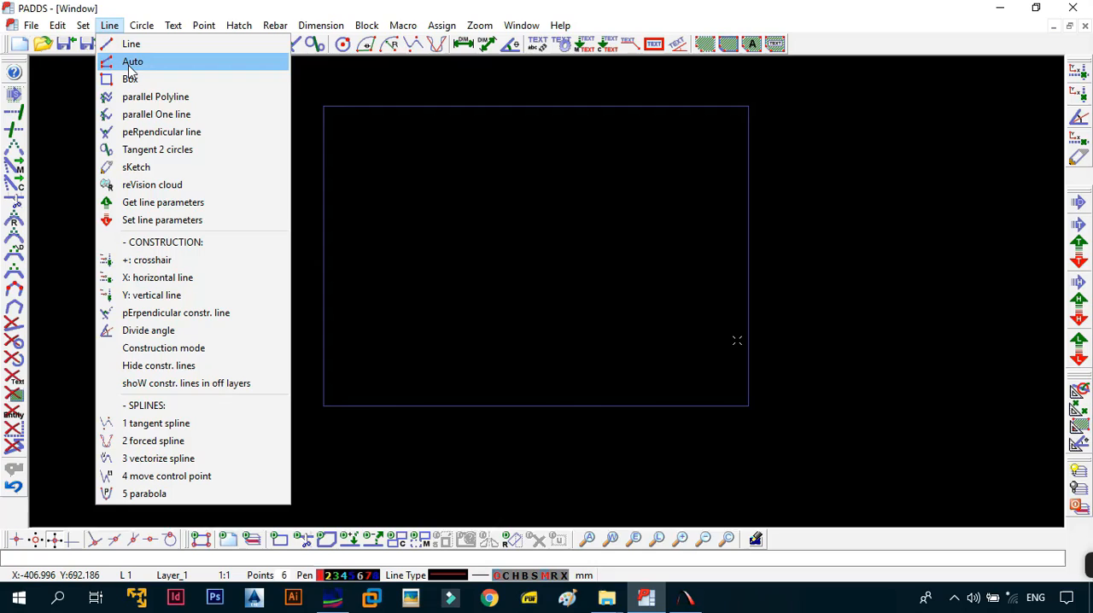
pyautogui.moveTo(141, 76)
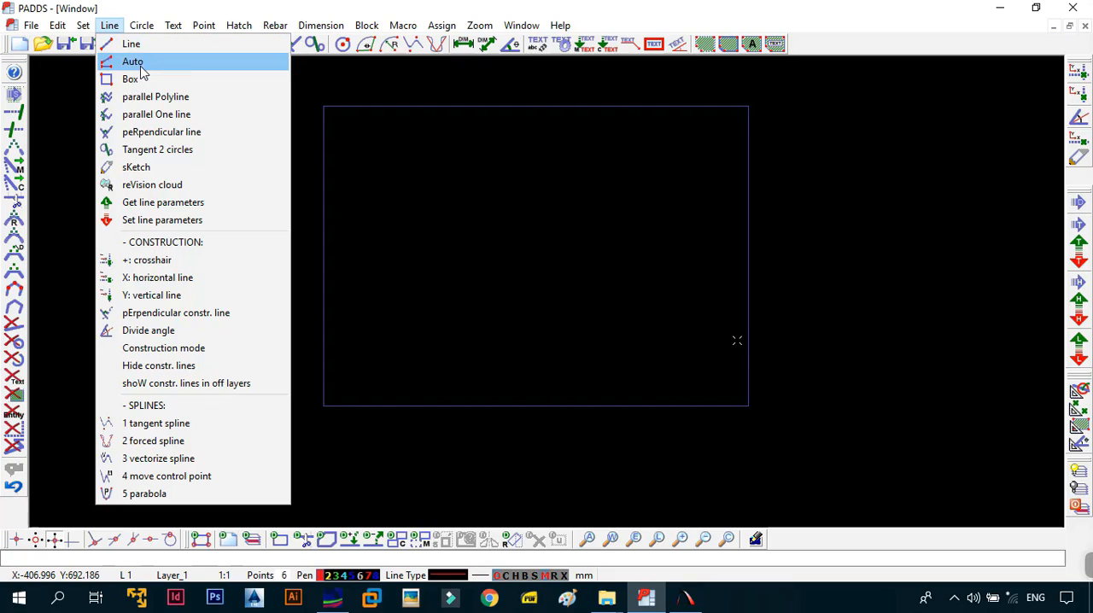
pyautogui.moveTo(357, 72)
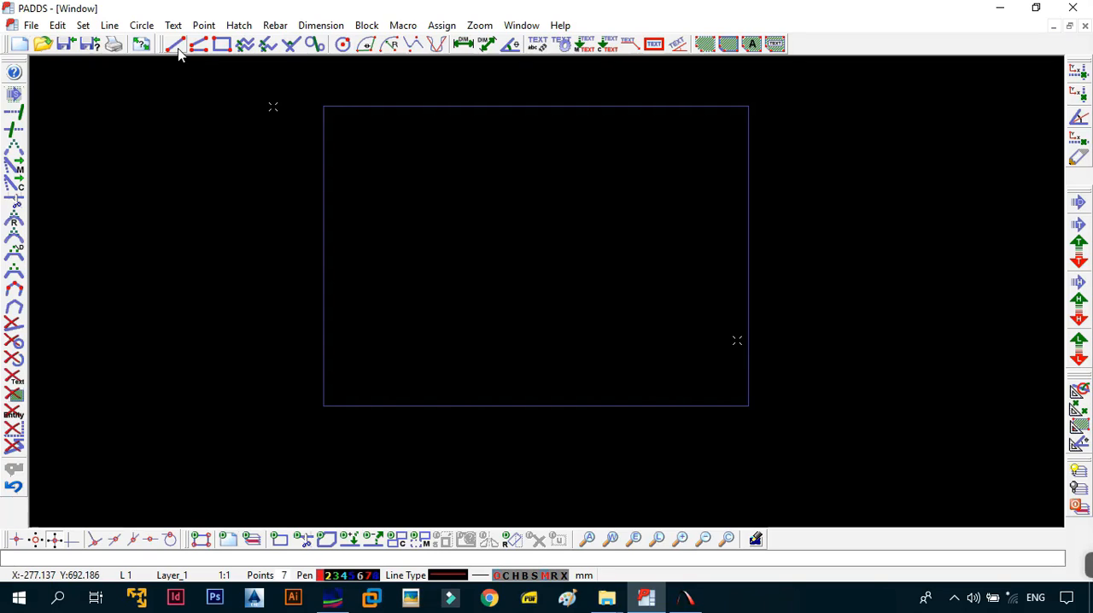
pyautogui.moveTo(178, 47)
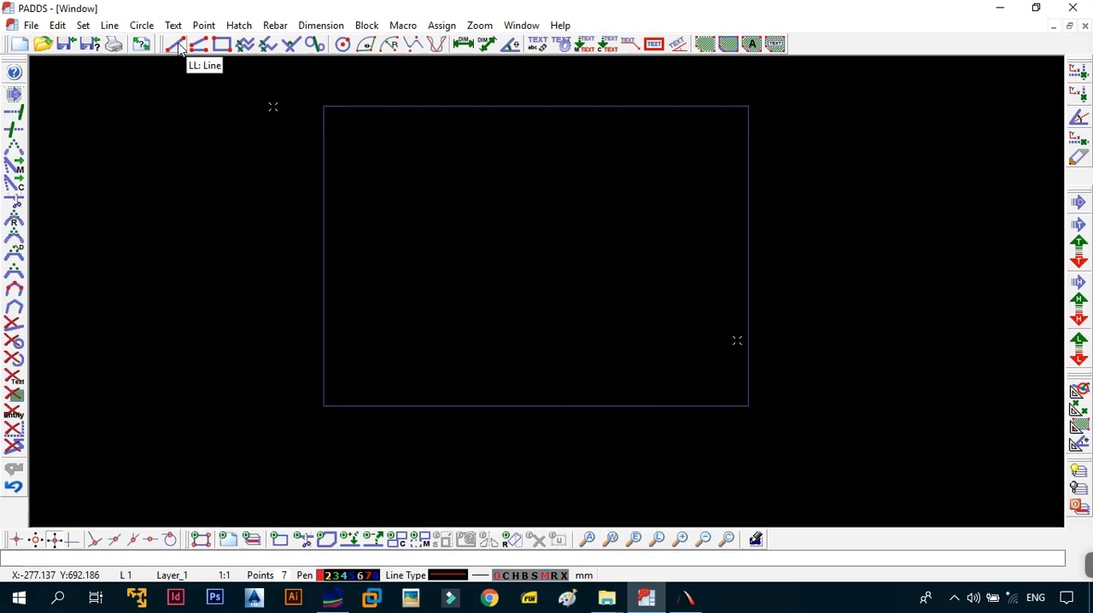
pyautogui.moveTo(224, 49)
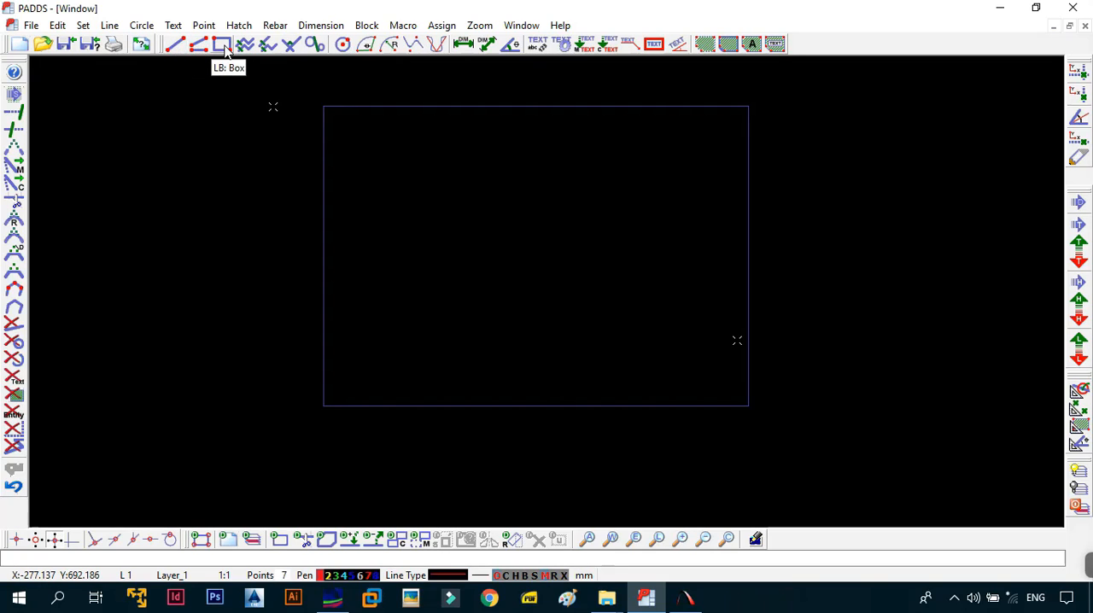
pyautogui.moveTo(175, 48)
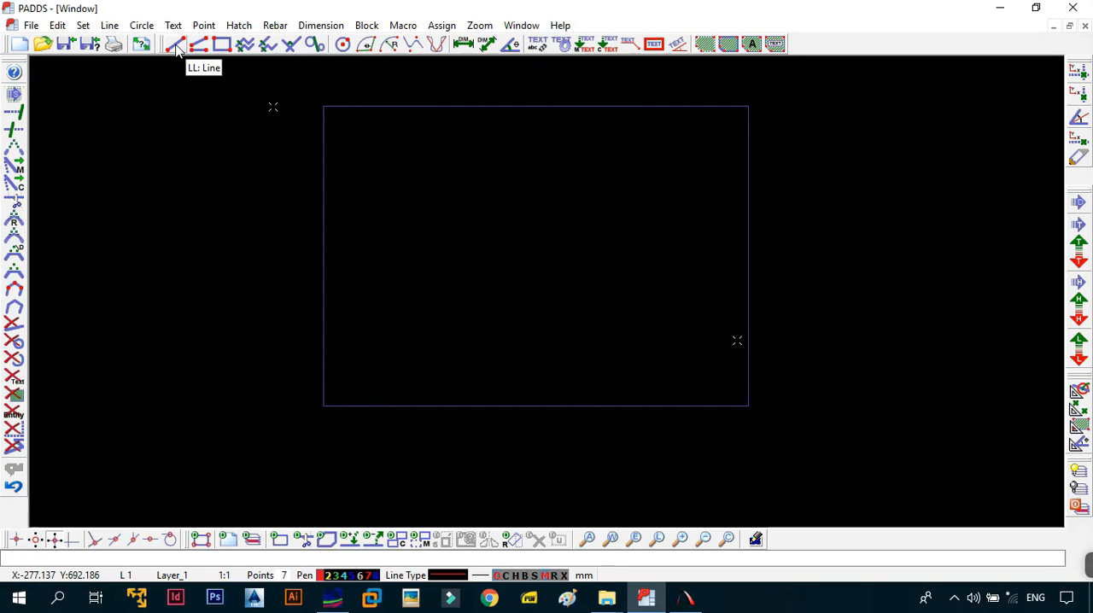
pyautogui.moveTo(180, 67)
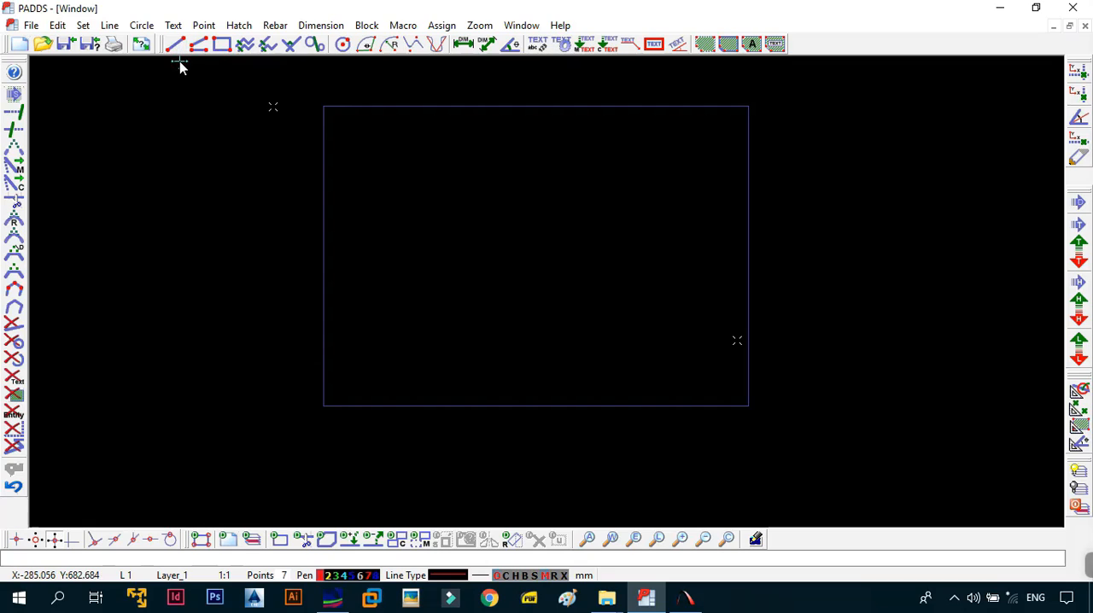
pyautogui.moveTo(175, 48)
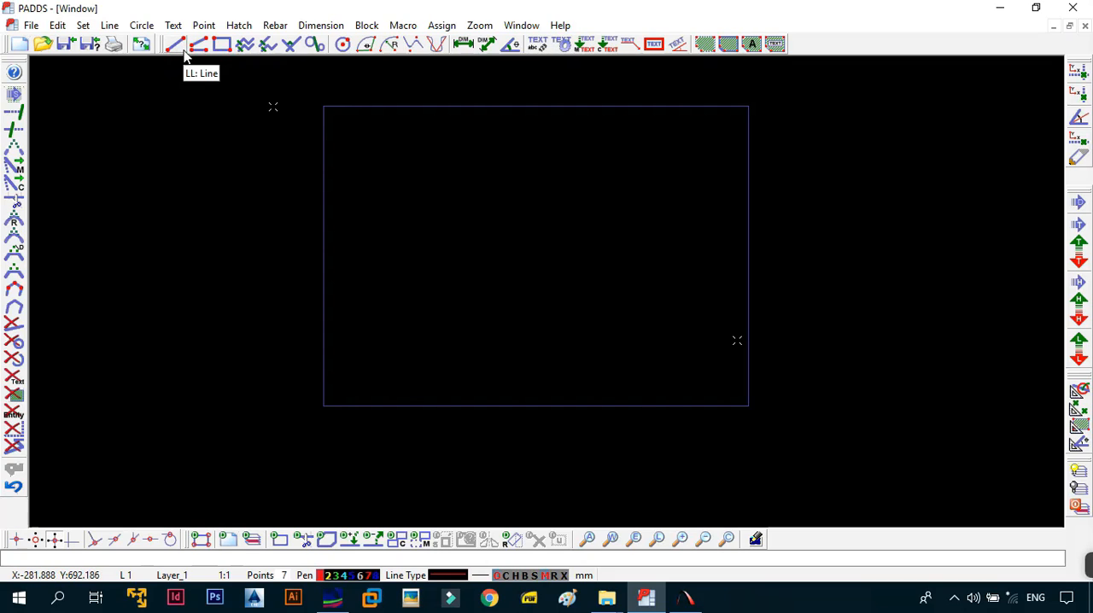
pyautogui.click(109, 24)
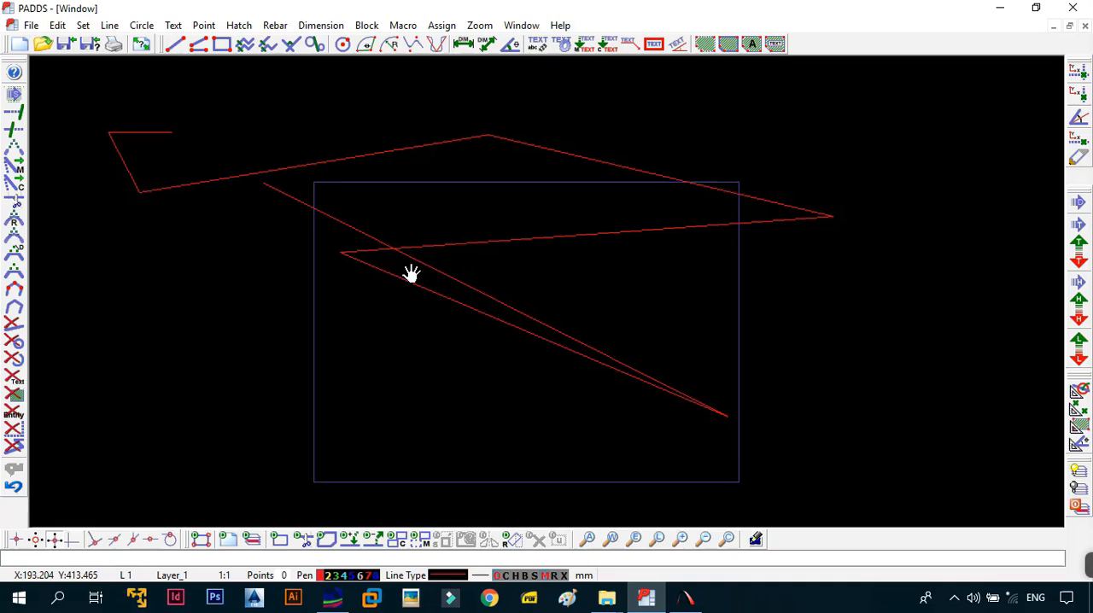
pyautogui.moveTo(394, 186)
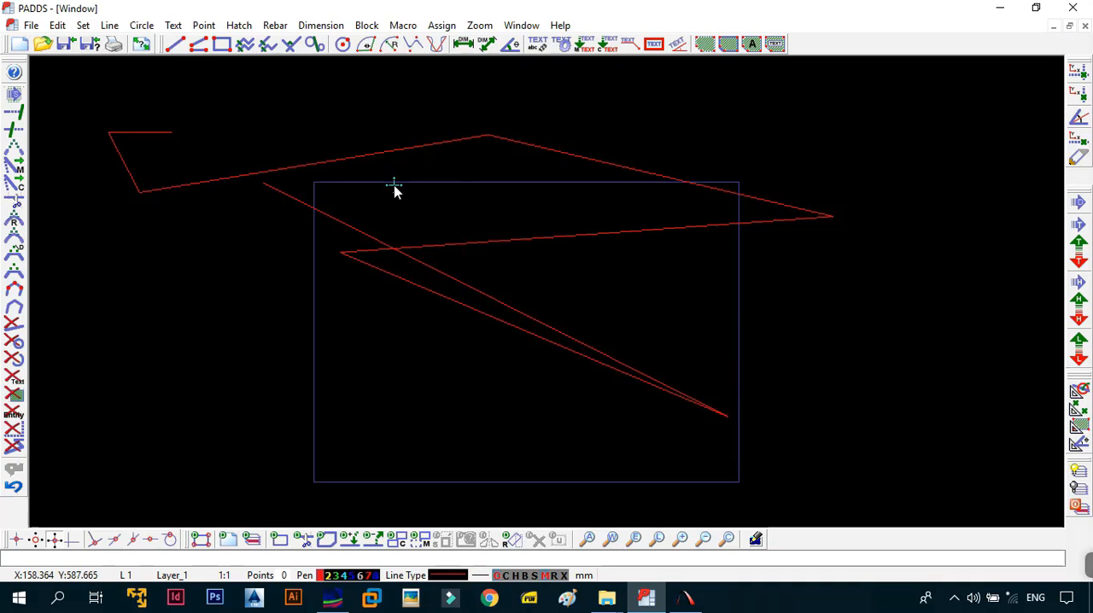
pyautogui.moveTo(396, 166)
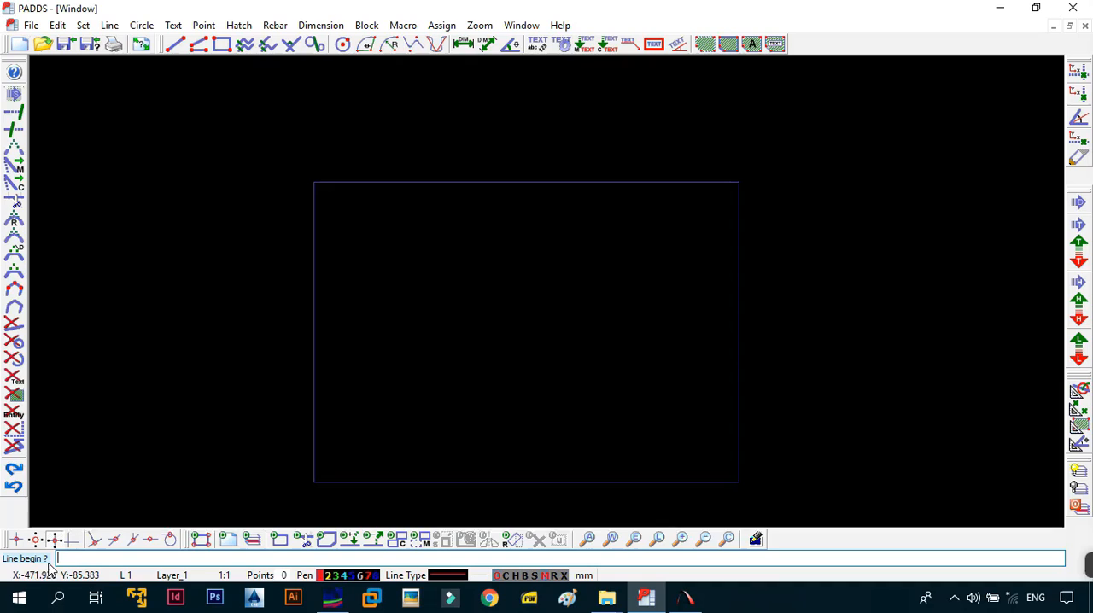
pyautogui.moveTo(371, 255)
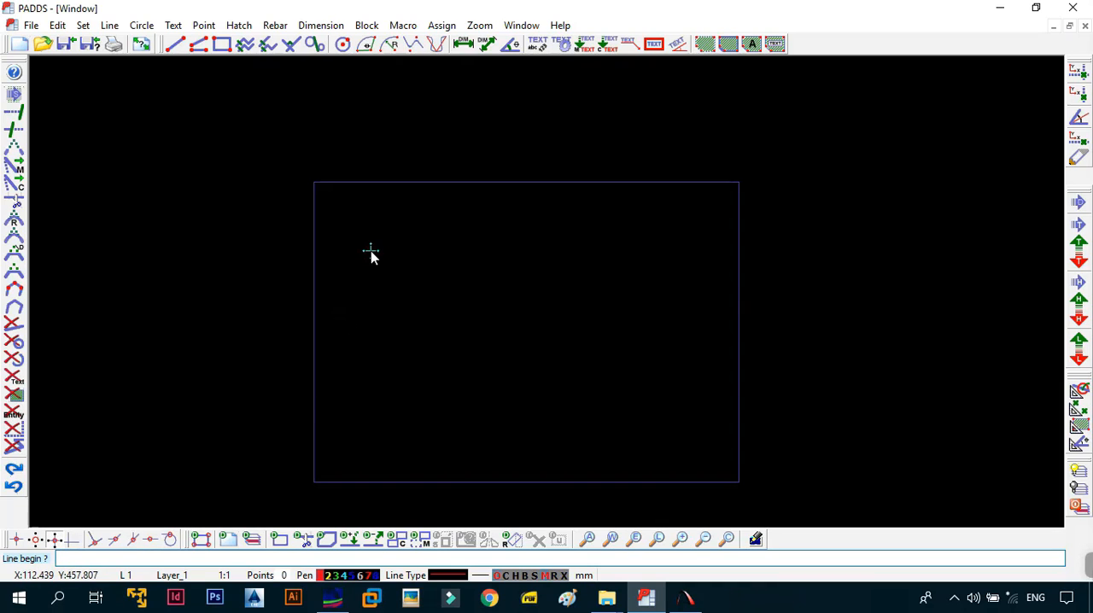
pyautogui.moveTo(357, 235)
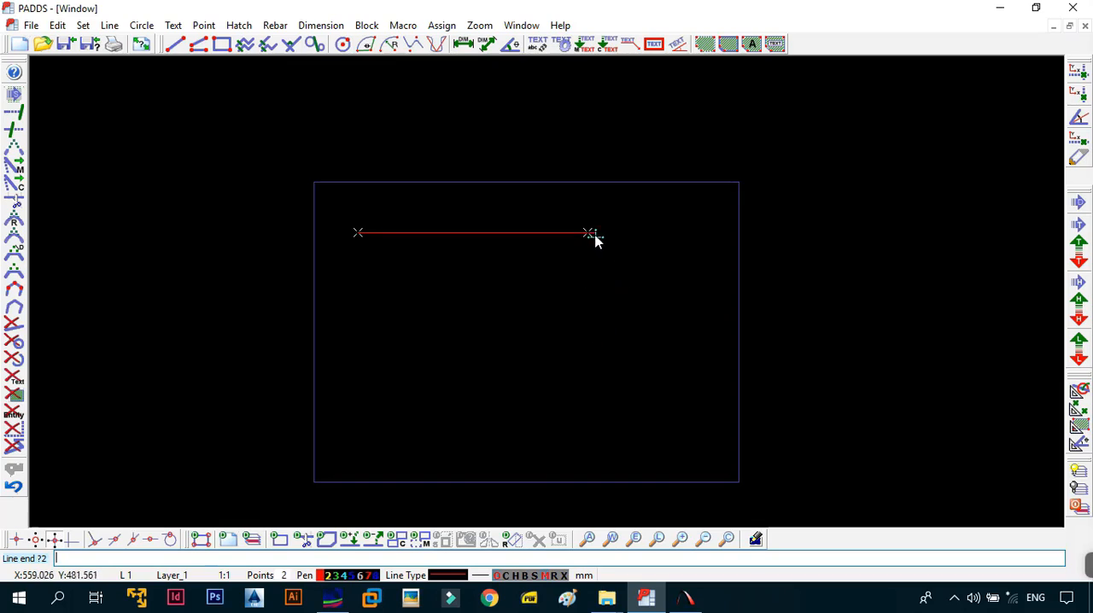
# Step: Click the stepped polyline's corner points inside the frame, then end it via Esc
pyautogui.click(581, 295)
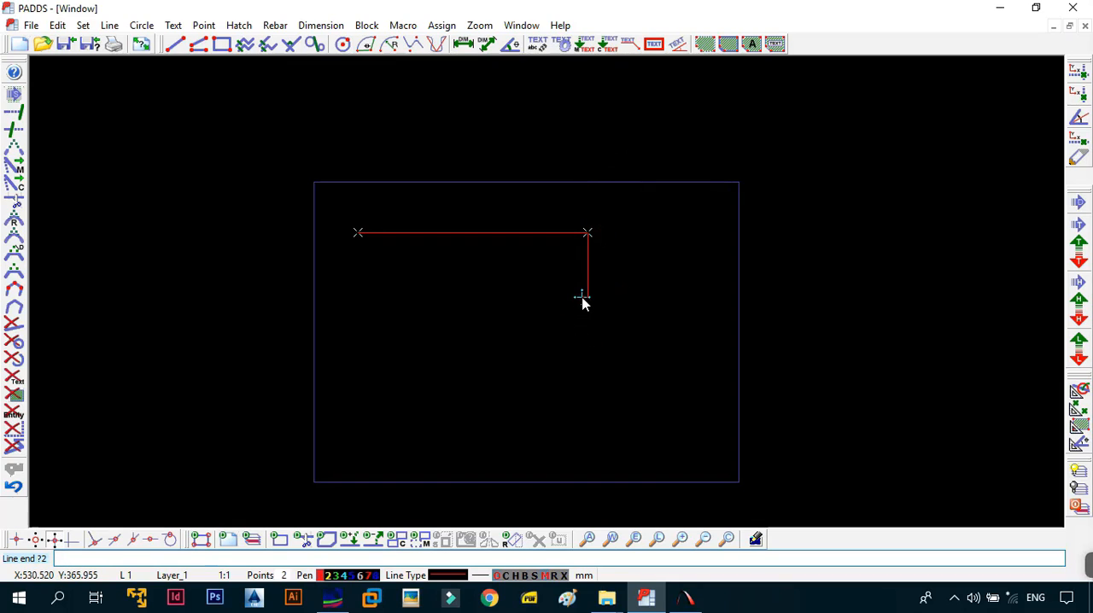
pyautogui.click(516, 327)
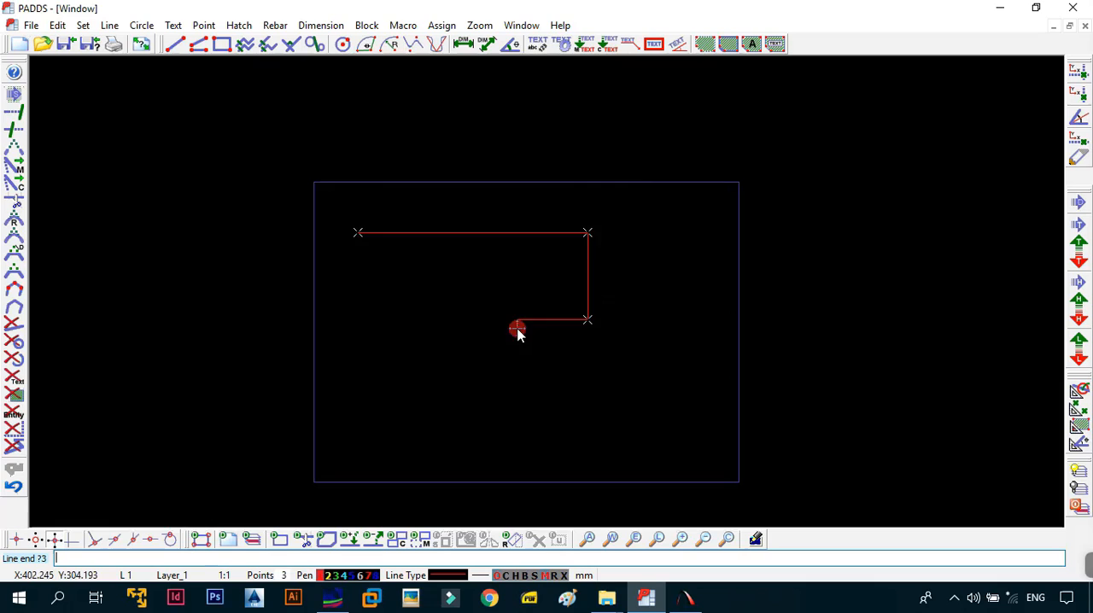
pyautogui.click(373, 440)
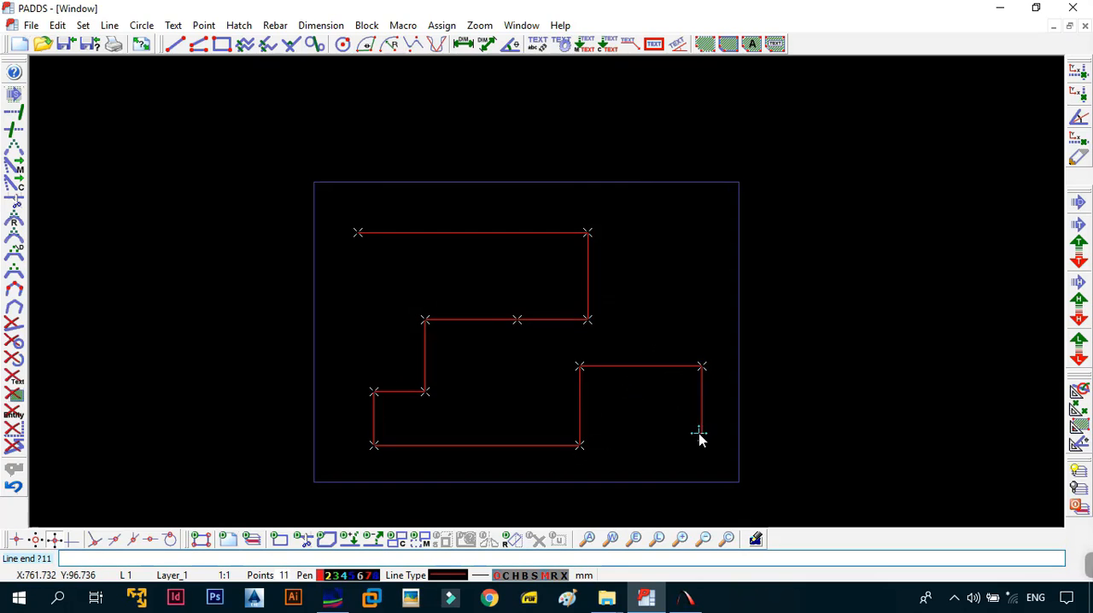
pyautogui.click(658, 432)
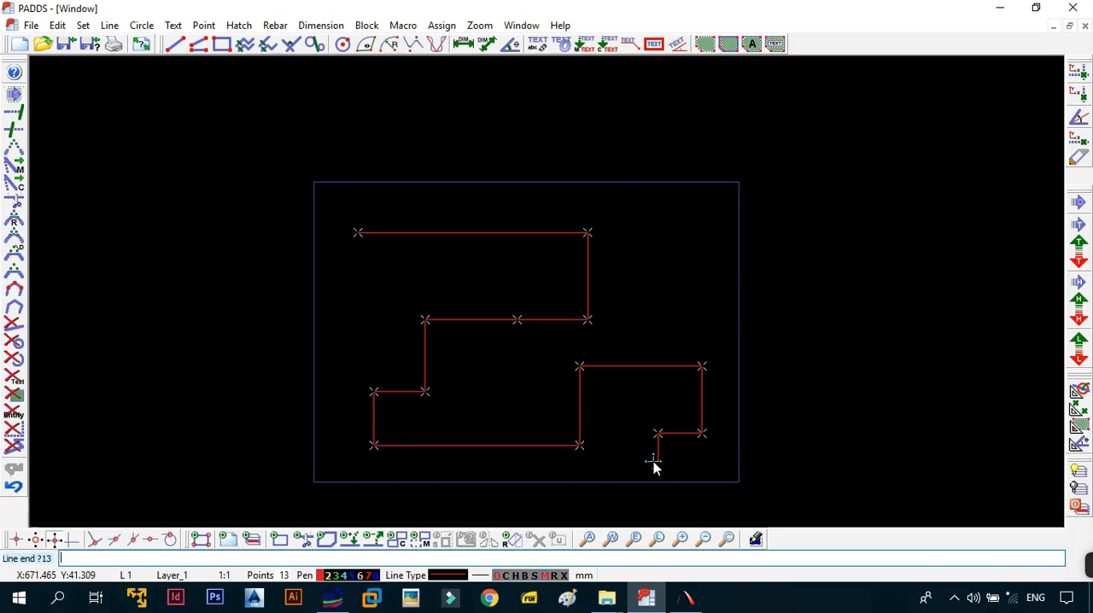
pyautogui.rightClick(653, 457)
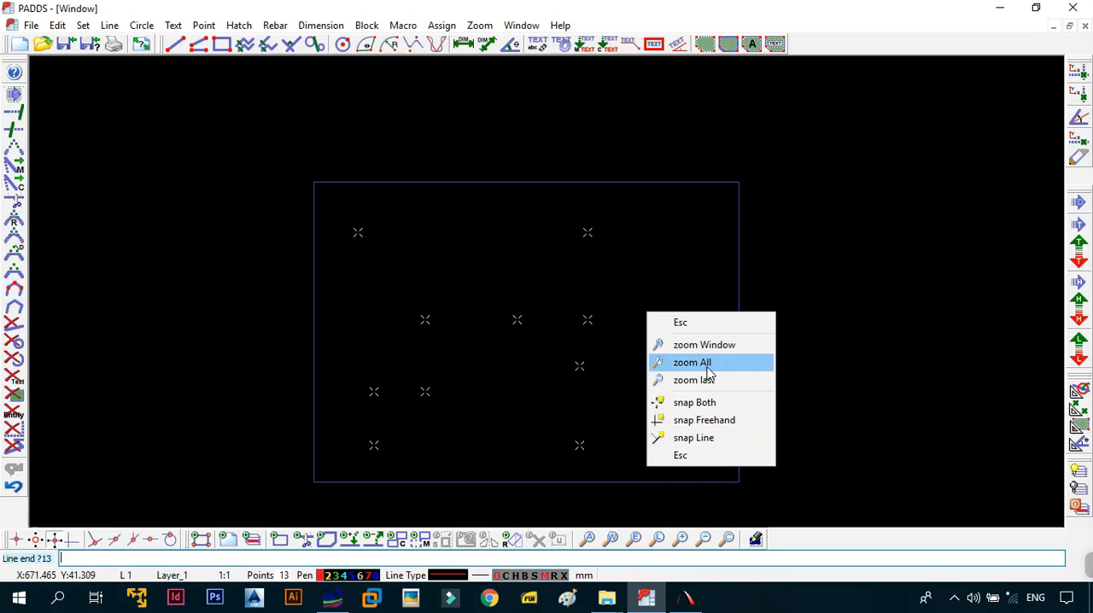
pyautogui.moveTo(700, 328)
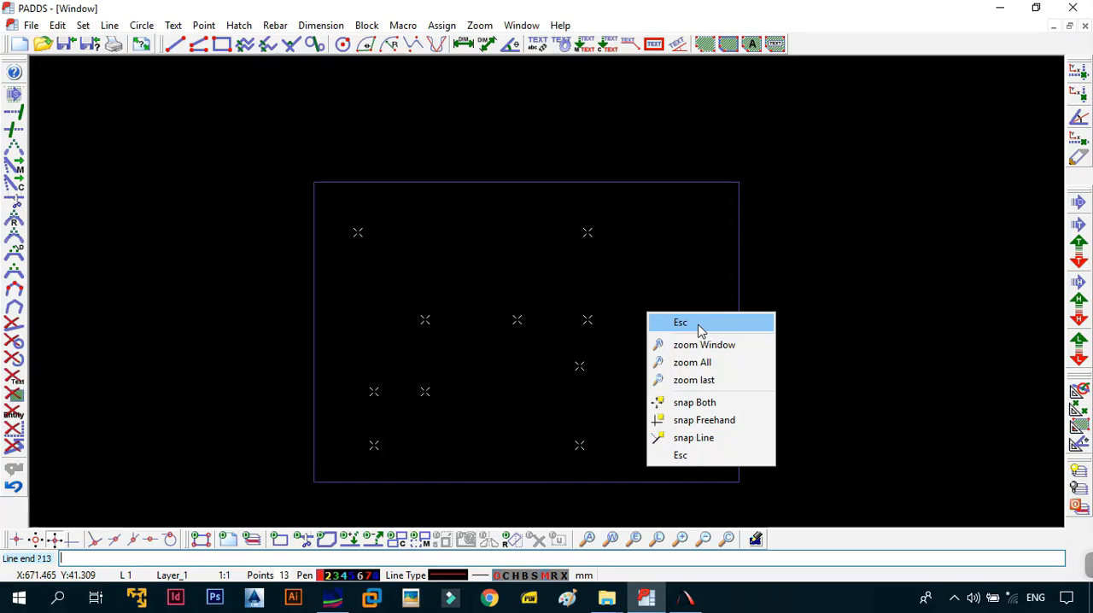
pyautogui.click(680, 322)
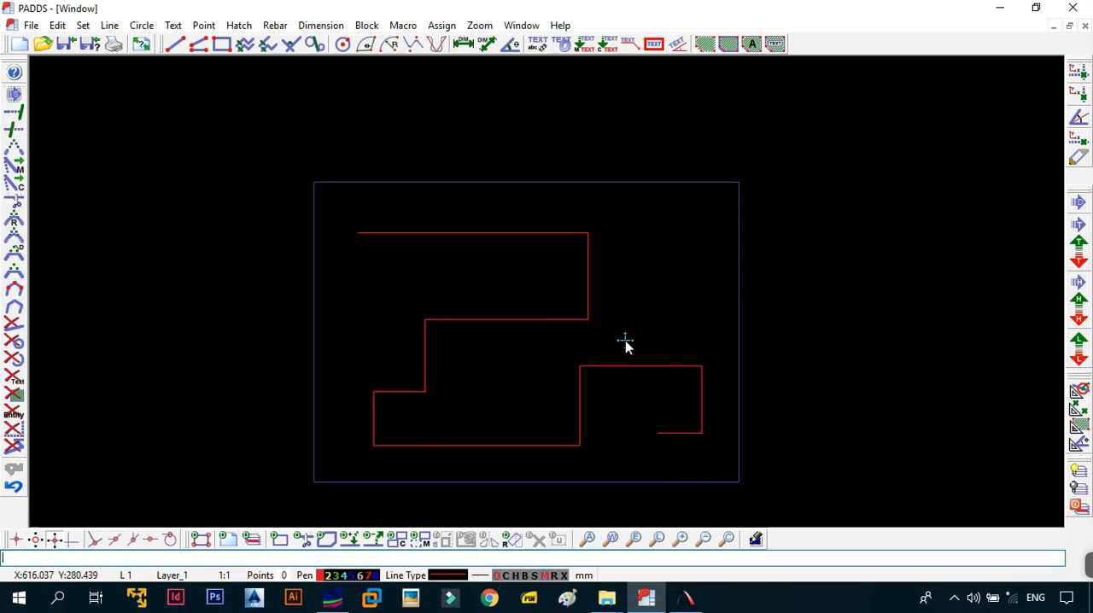
pyautogui.moveTo(363, 231)
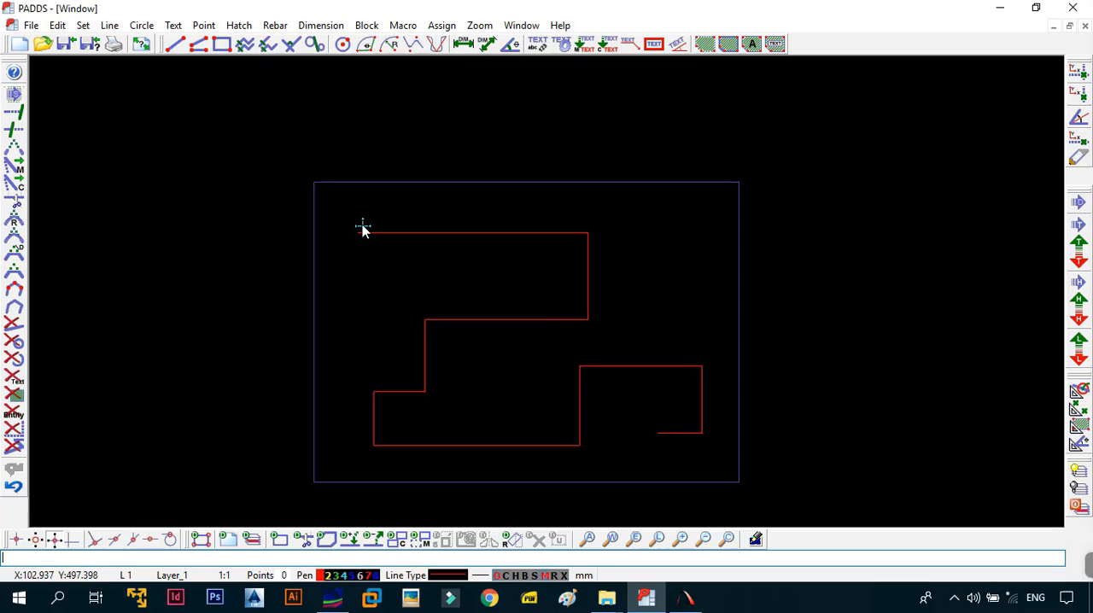
pyautogui.moveTo(181, 93)
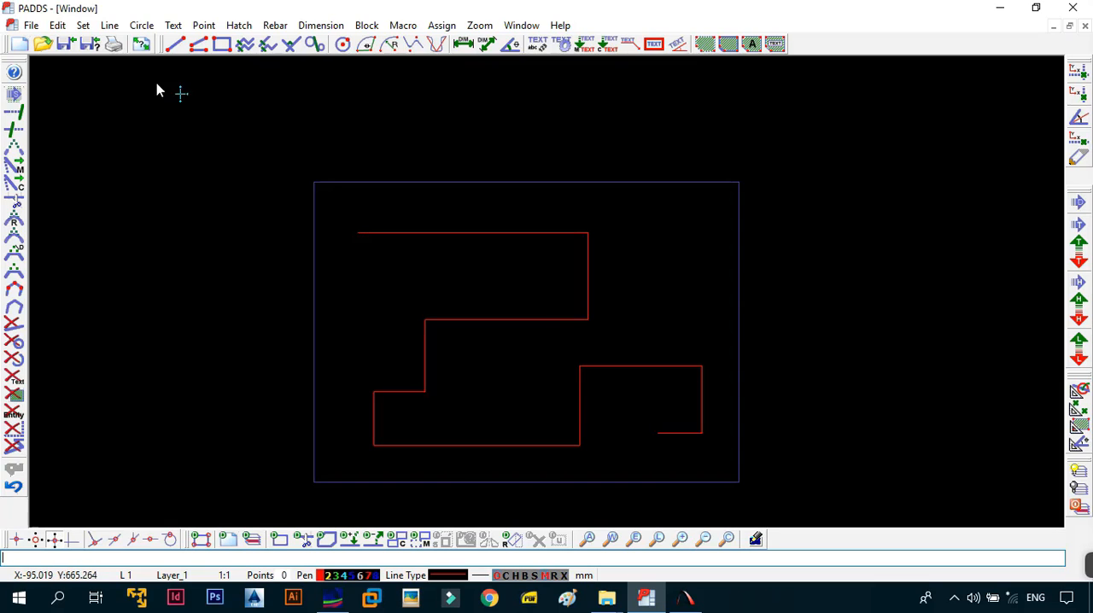
# Step: Erase the red polyline segment by segment with Edit > ERASE > 1 line
pyautogui.click(57, 24)
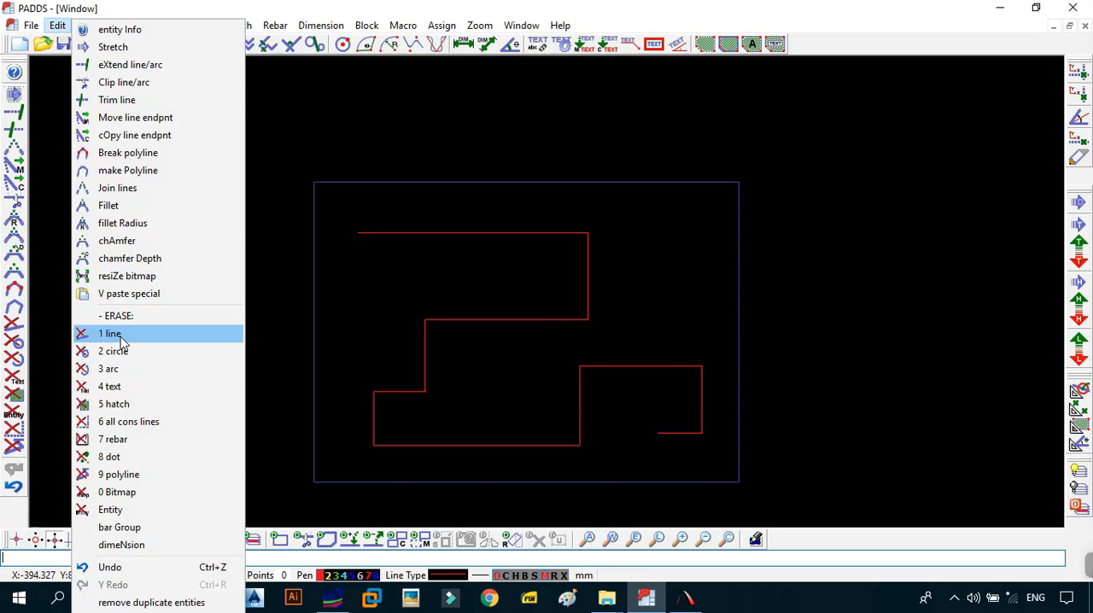
pyautogui.click(110, 333)
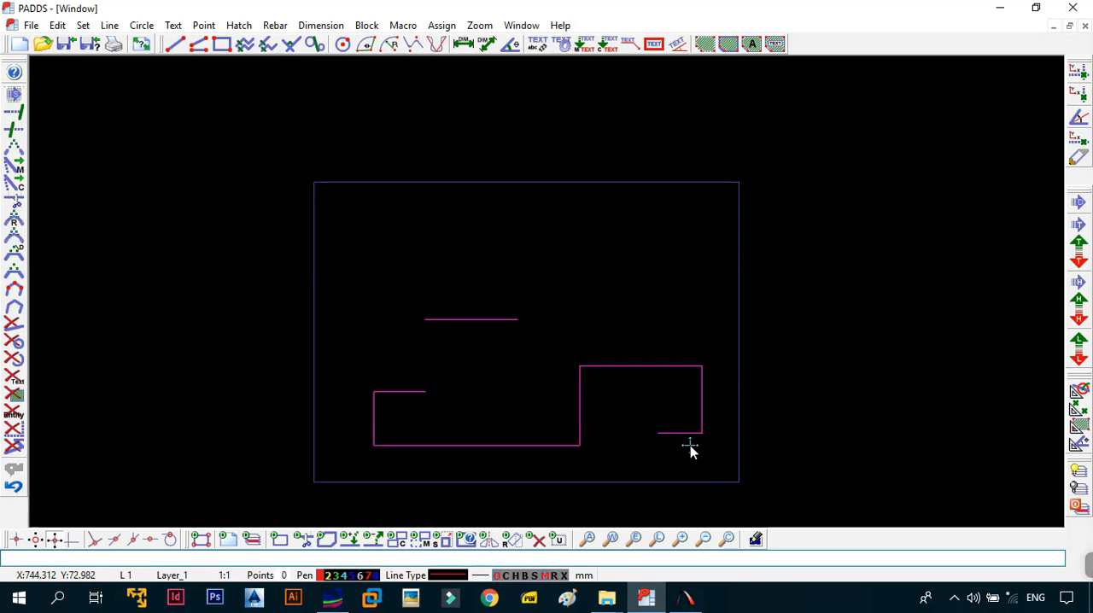
pyautogui.click(60, 26)
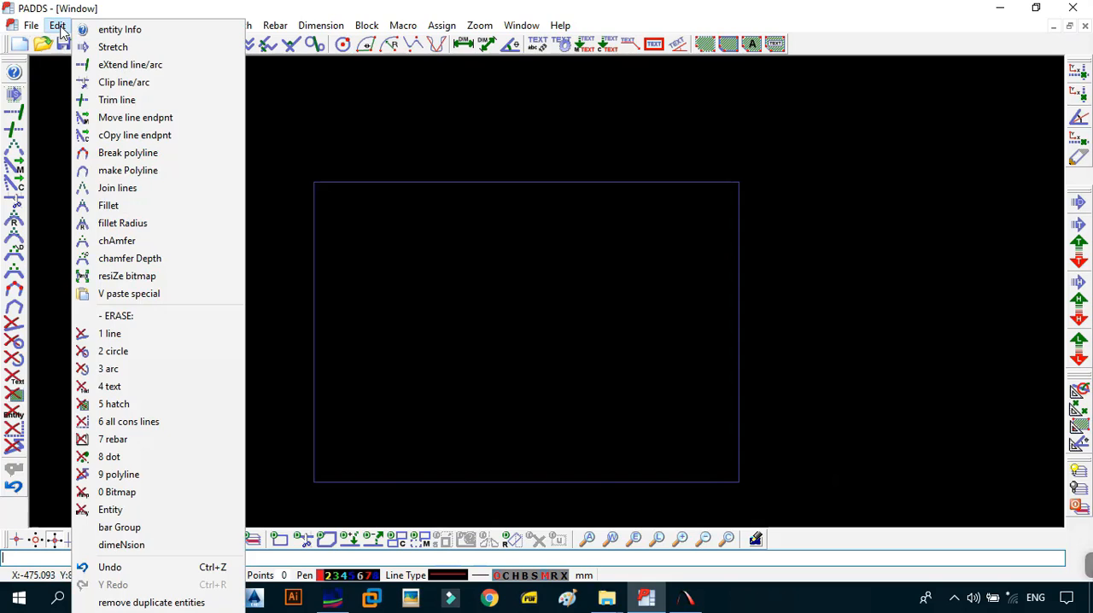
pyautogui.moveTo(79, 31)
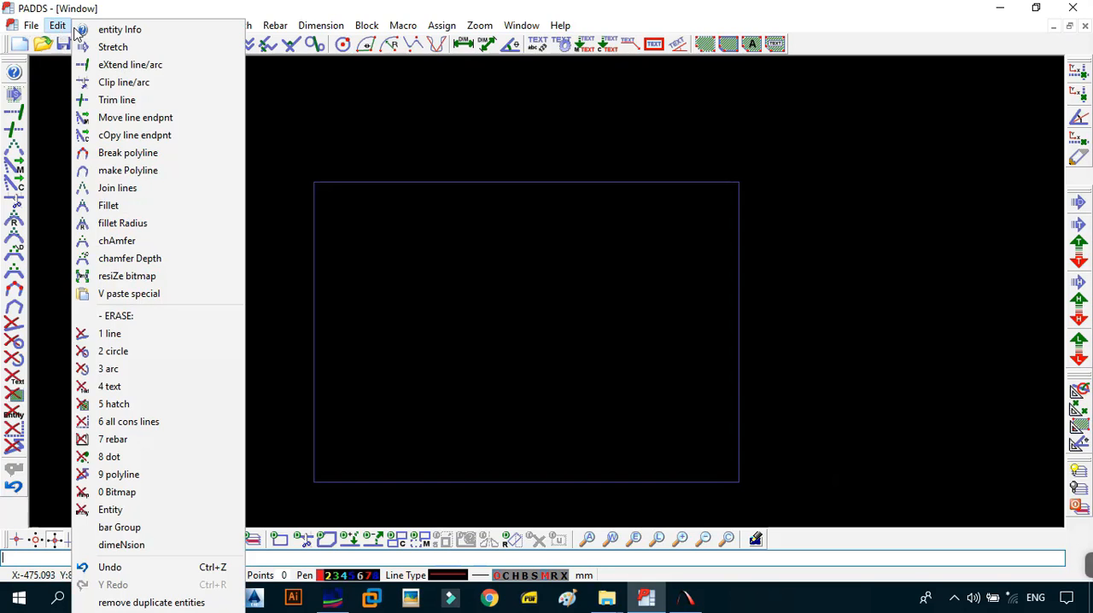
pyautogui.click(515, 391)
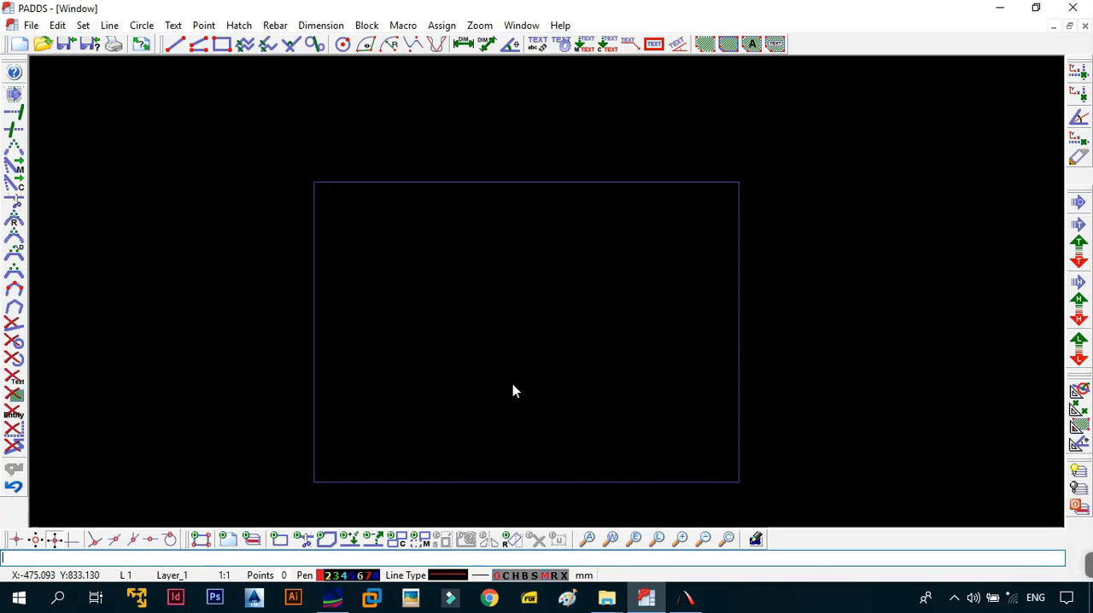
pyautogui.moveTo(202, 62)
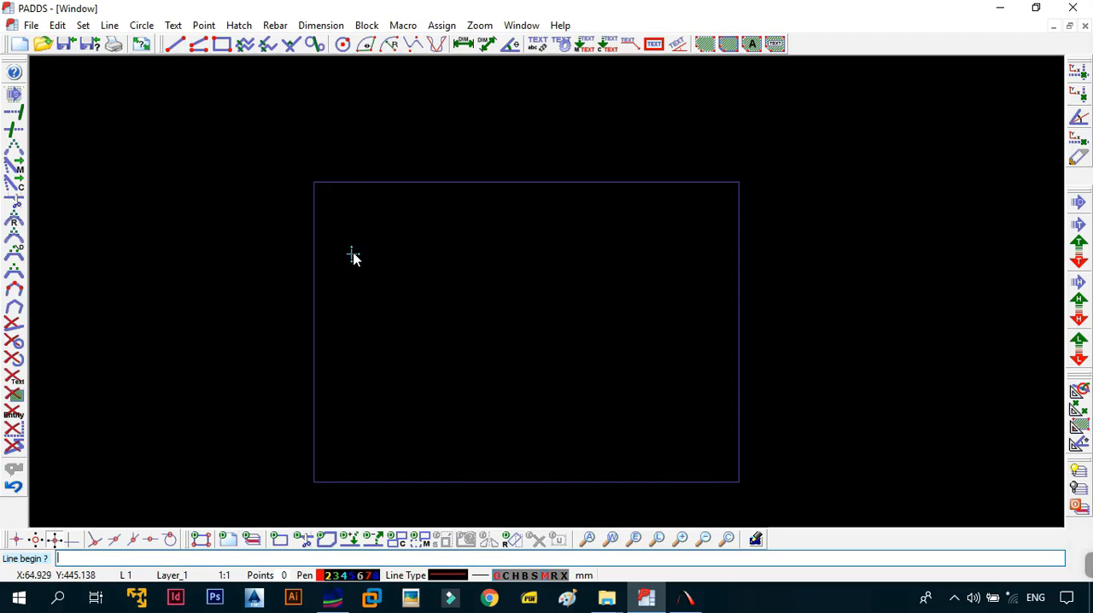
pyautogui.moveTo(196, 58)
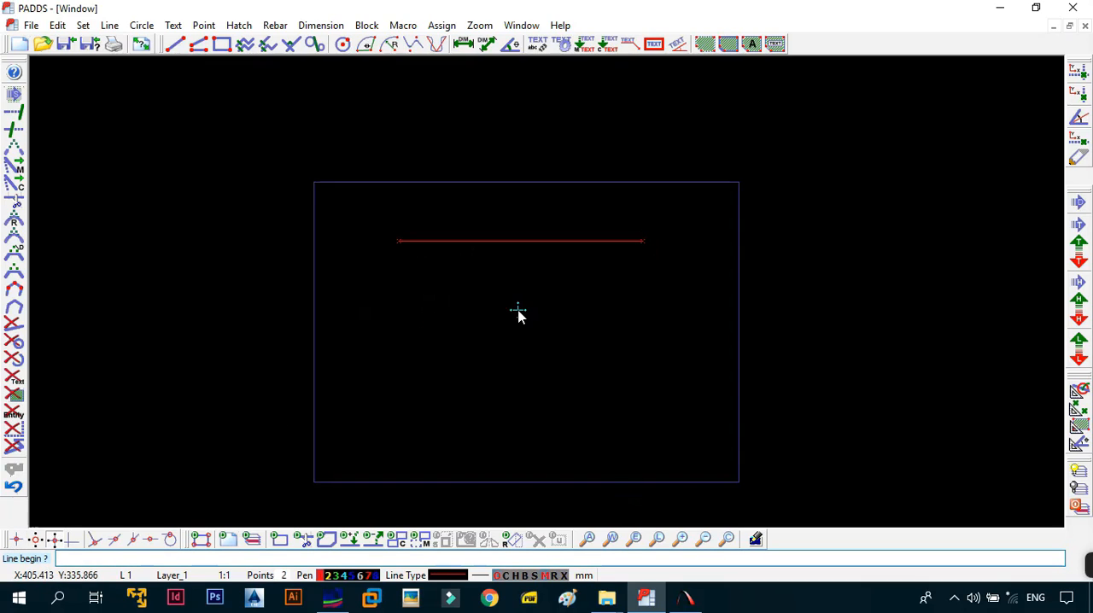
pyautogui.moveTo(440, 344)
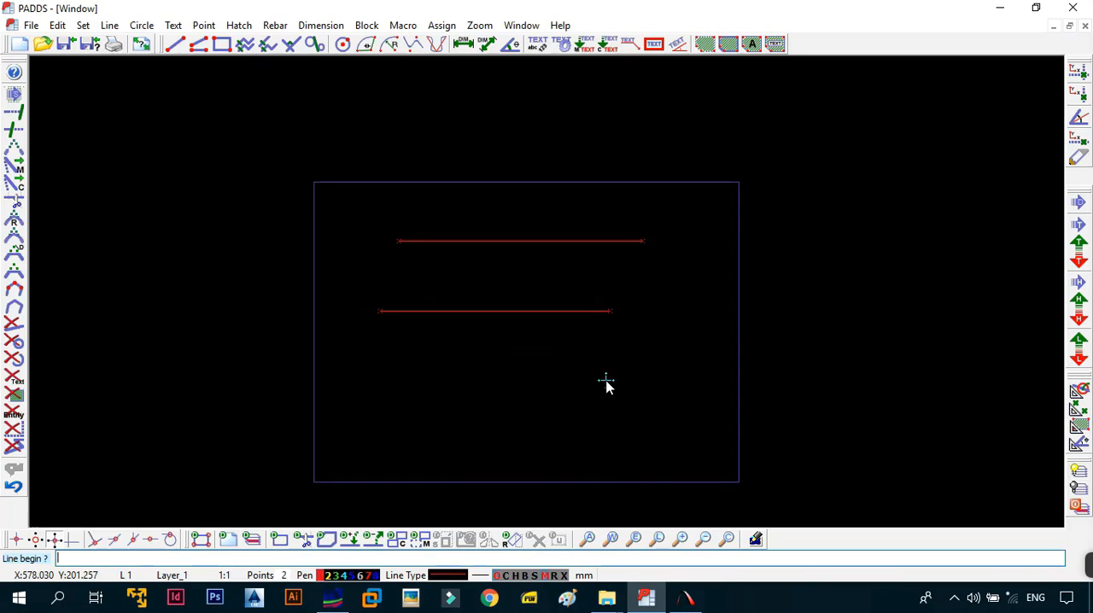
pyautogui.moveTo(609, 361)
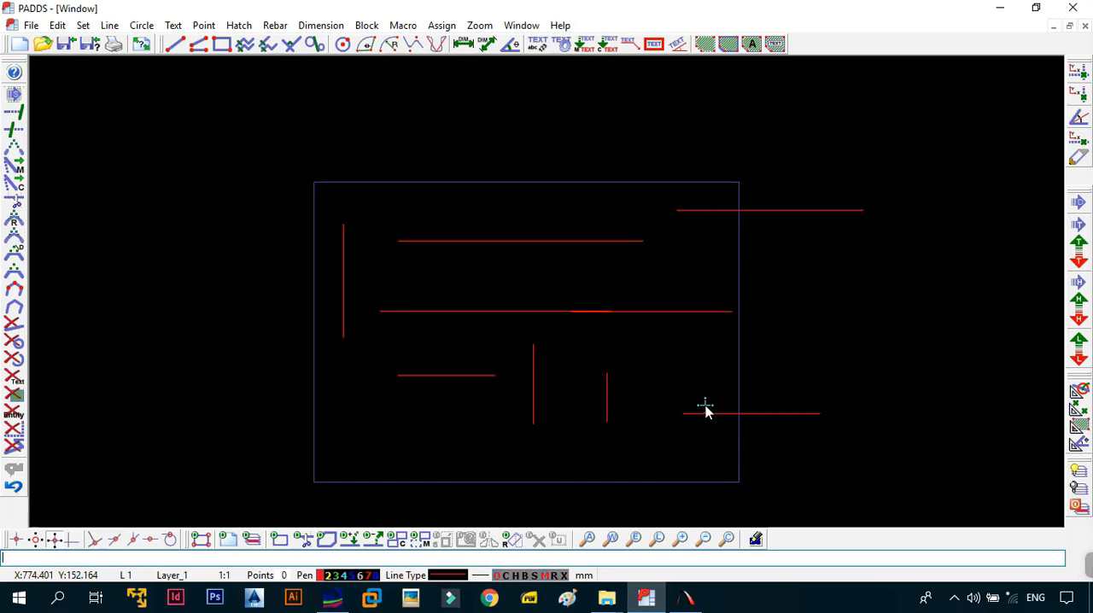
pyautogui.moveTo(646, 377)
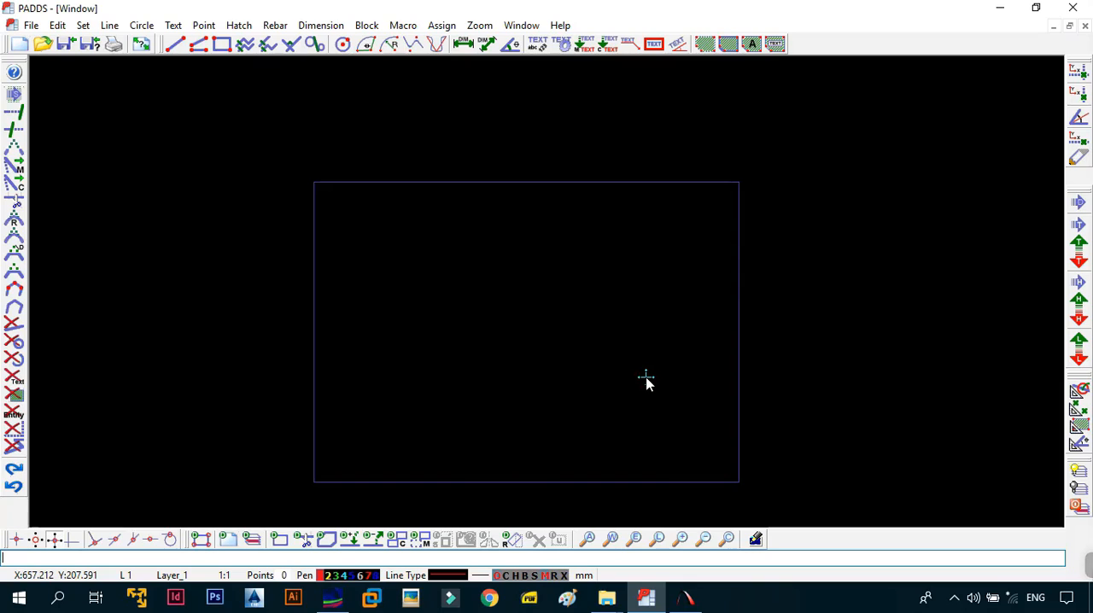
pyautogui.moveTo(224, 47)
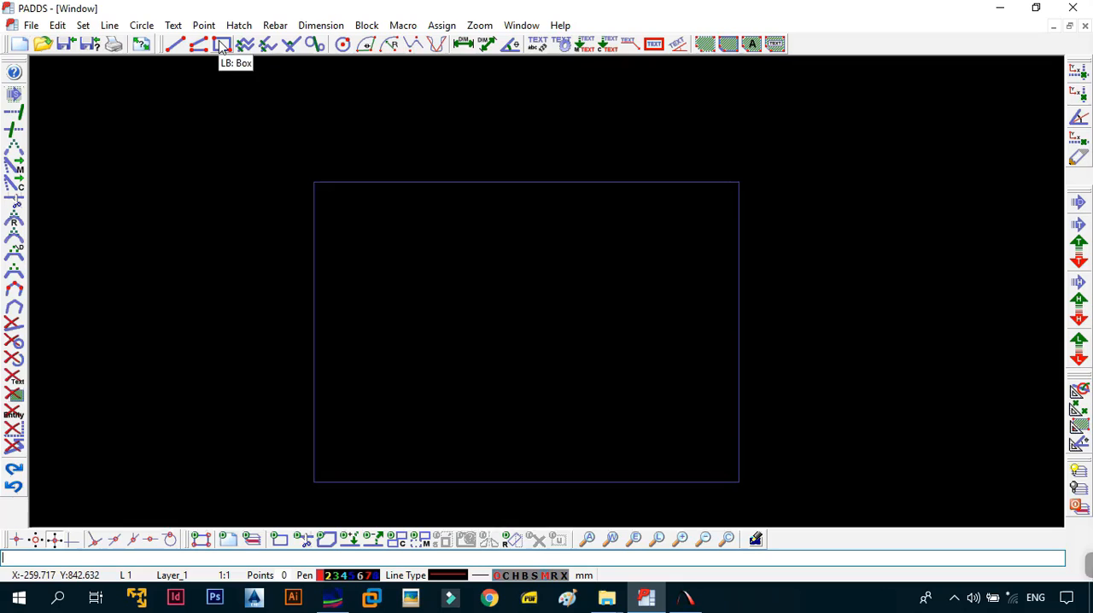
pyautogui.moveTo(224, 47)
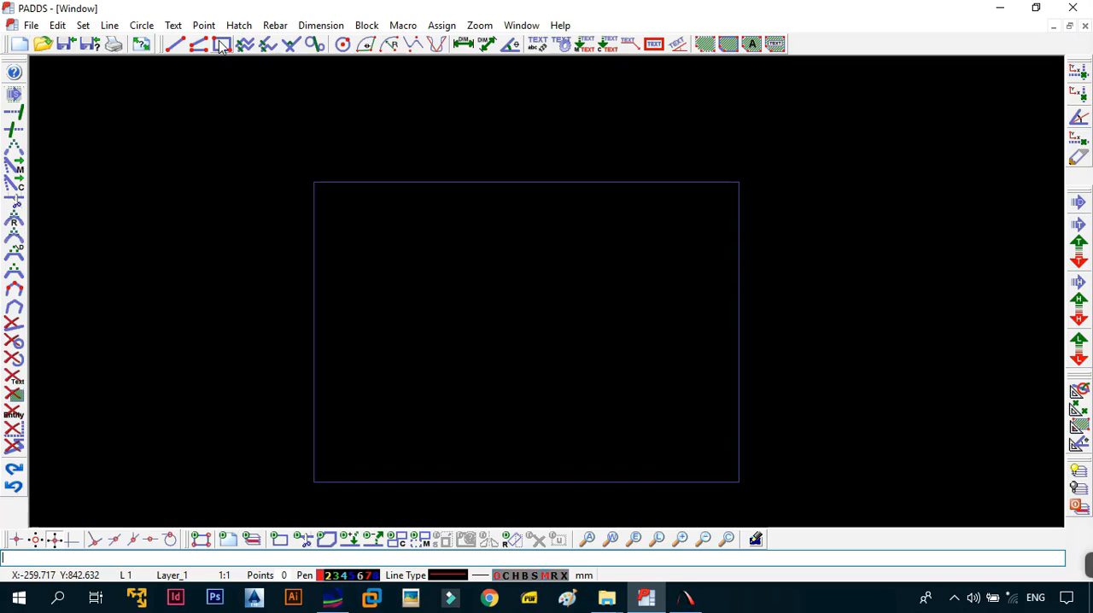
# Step: Start the Box command and place the rectangle's first corner inside the frame
pyautogui.click(221, 46)
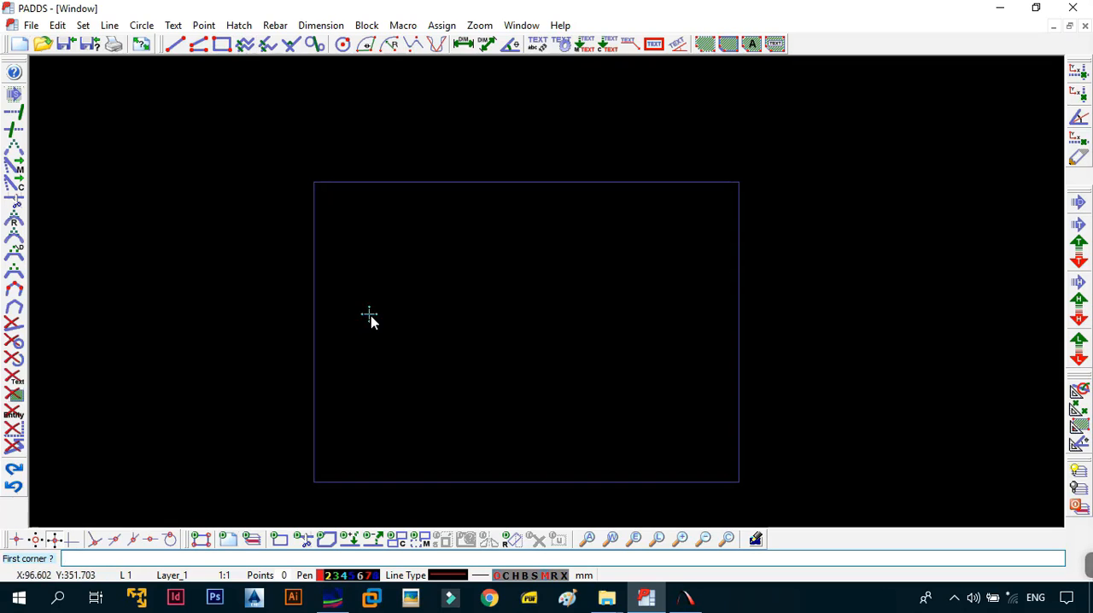
pyautogui.click(369, 315)
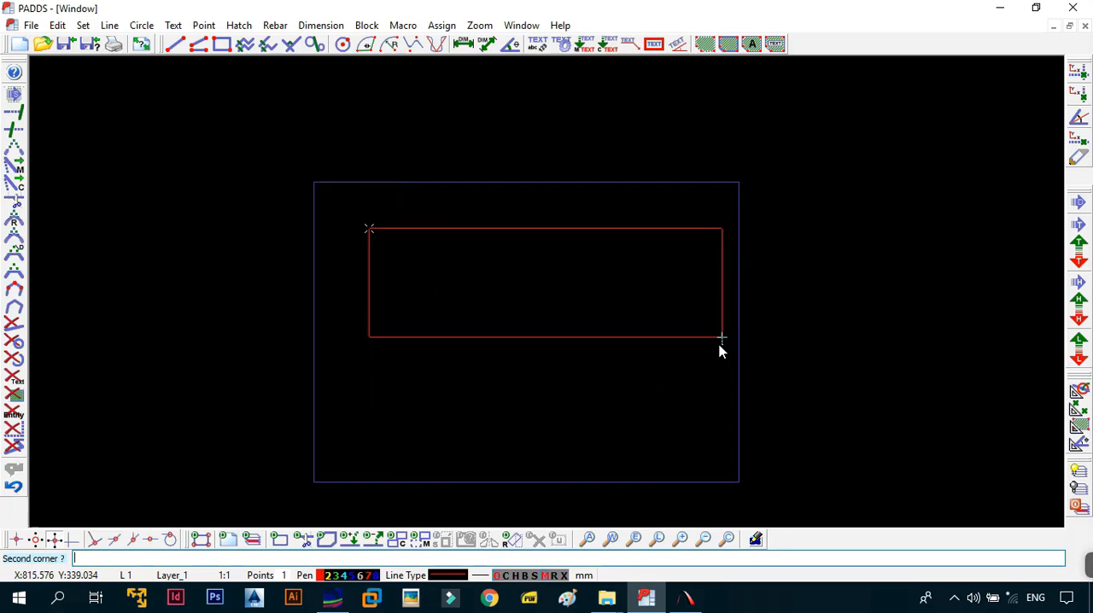
pyautogui.moveTo(648, 351)
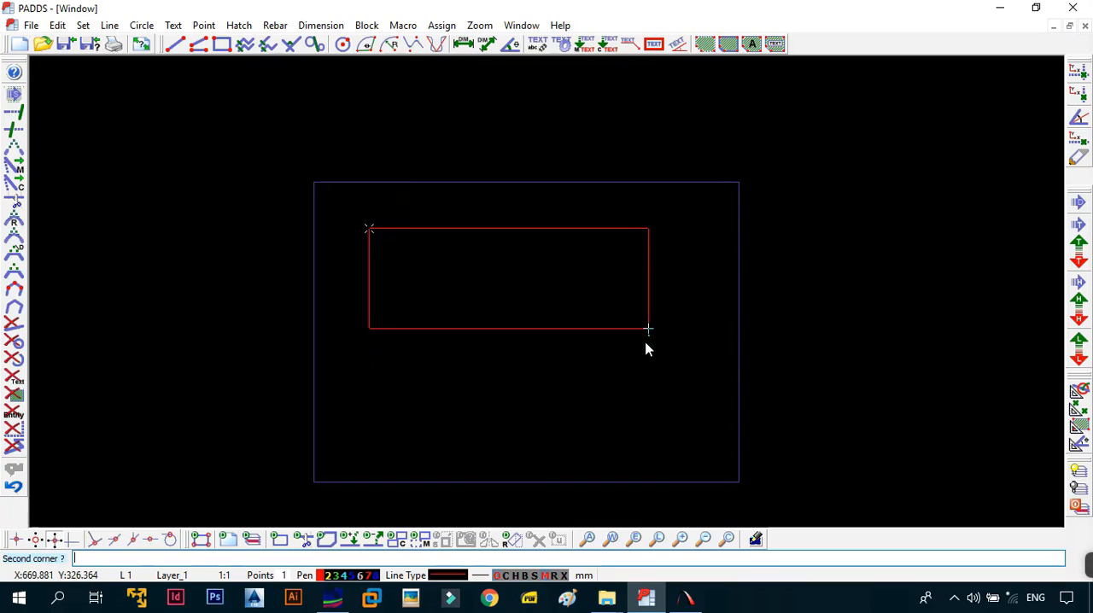
pyautogui.moveTo(684, 380)
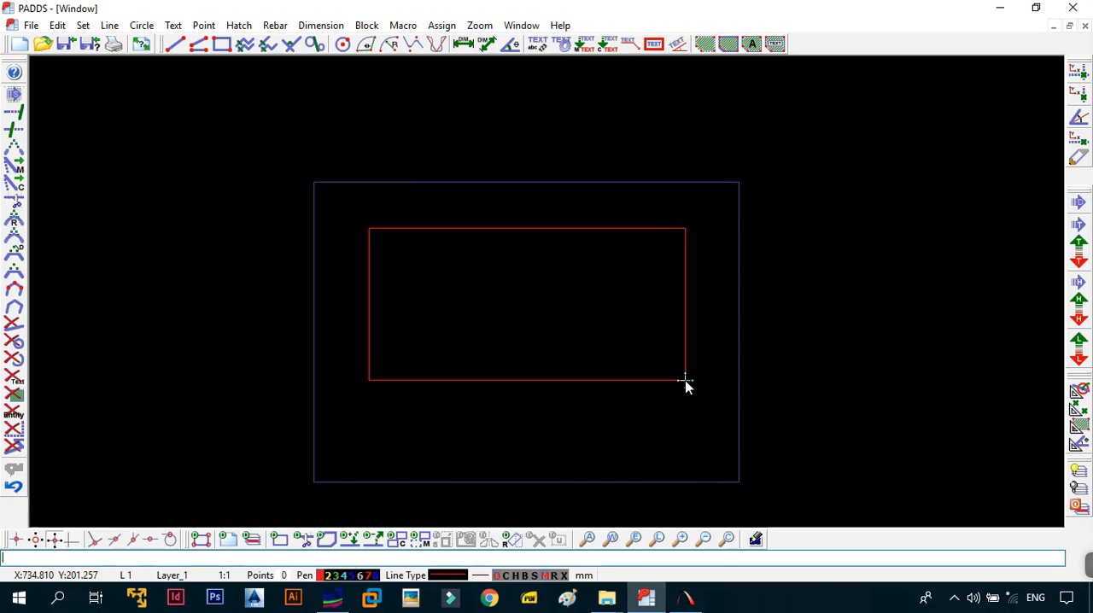
pyautogui.moveTo(673, 405)
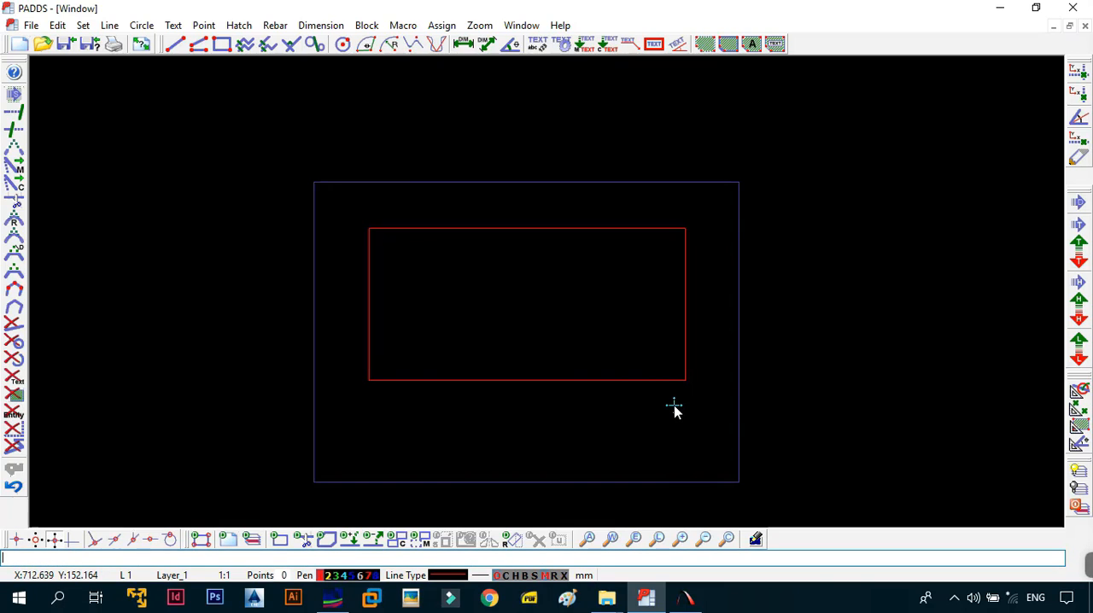